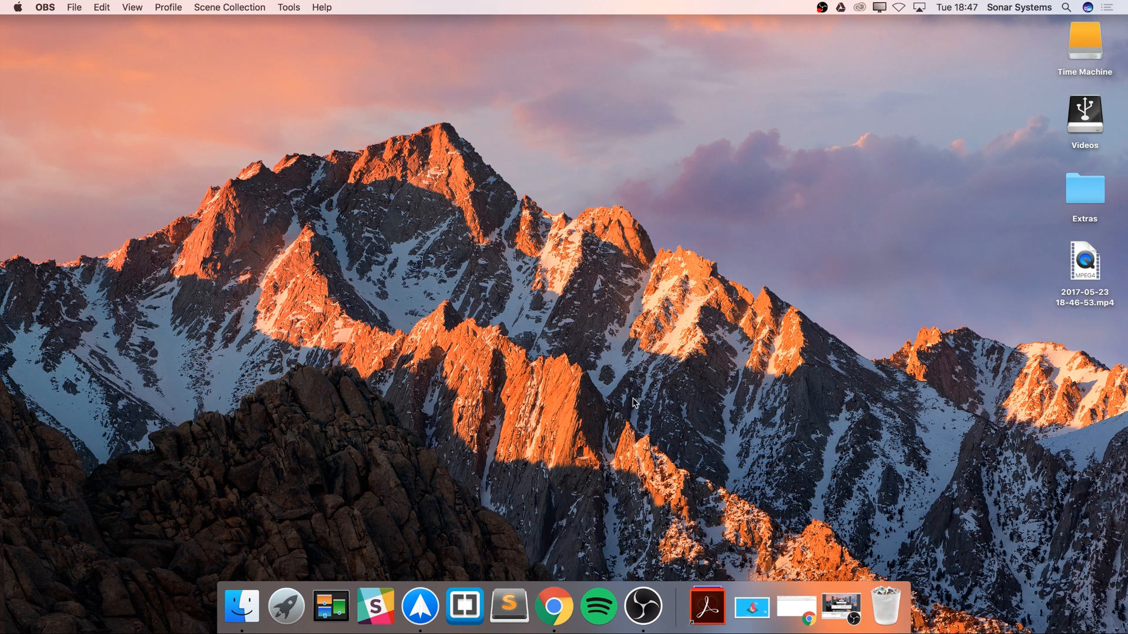
mouse_move(542, 606)
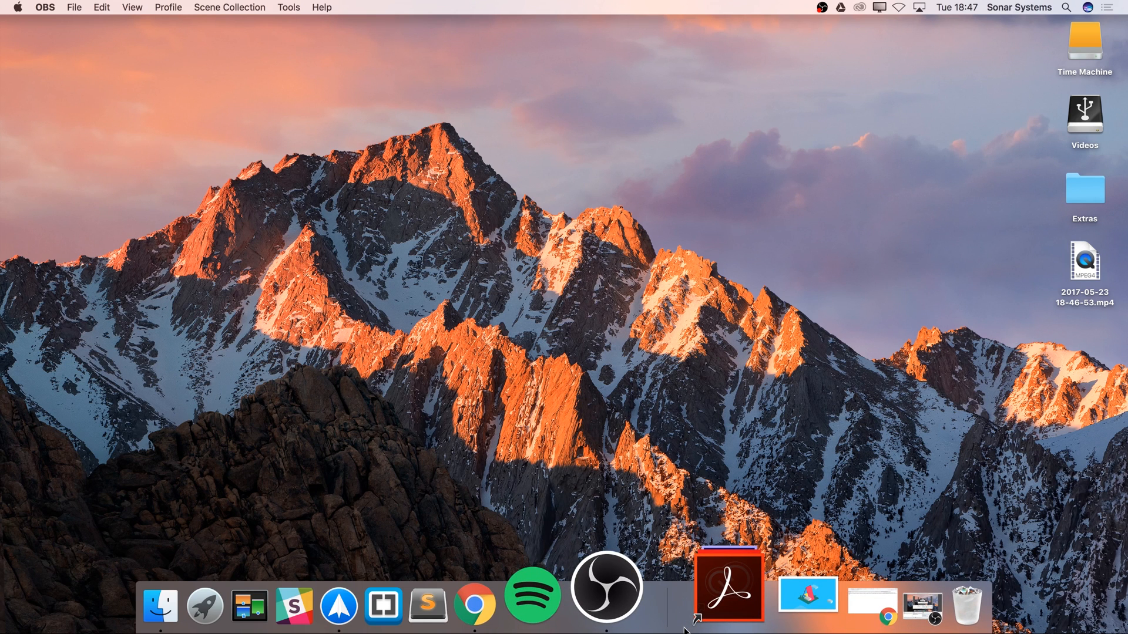
mouse_move(374, 586)
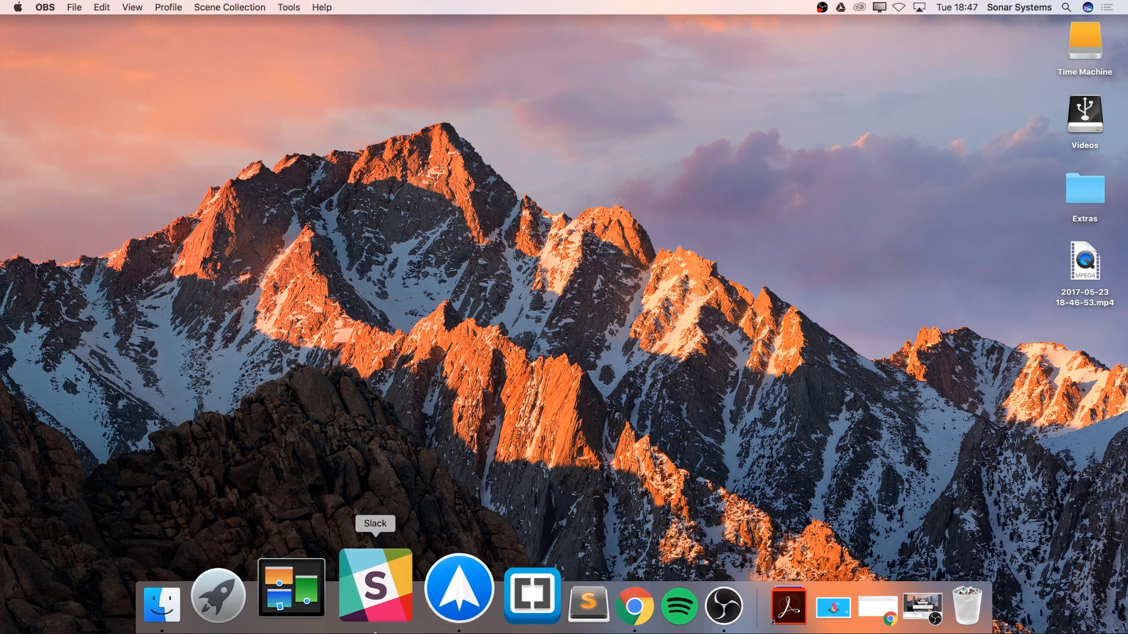
mouse_move(615, 585)
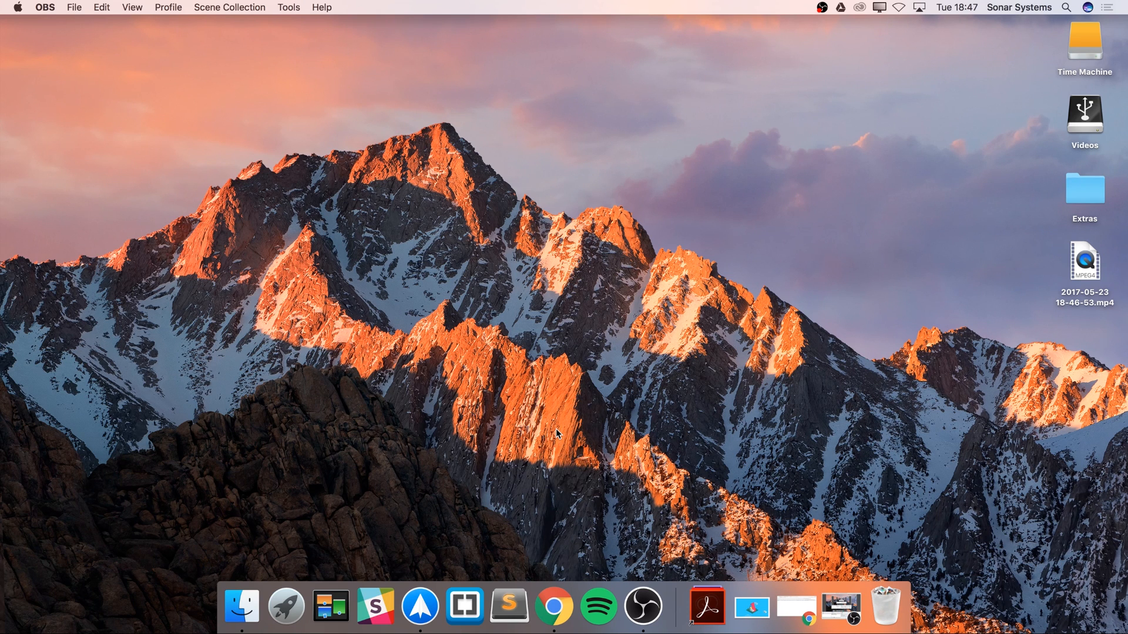
mouse_move(568, 482)
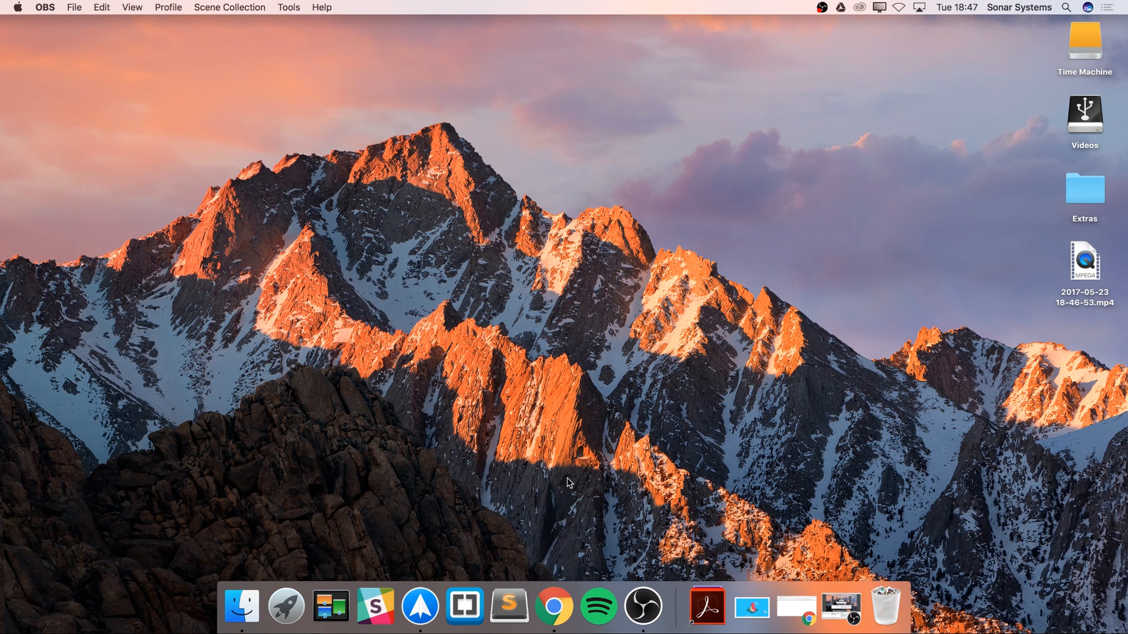
- Launch Photoshop from the Adobe CC Dock stack, then open the stack showing Image.png
left_click(697, 605)
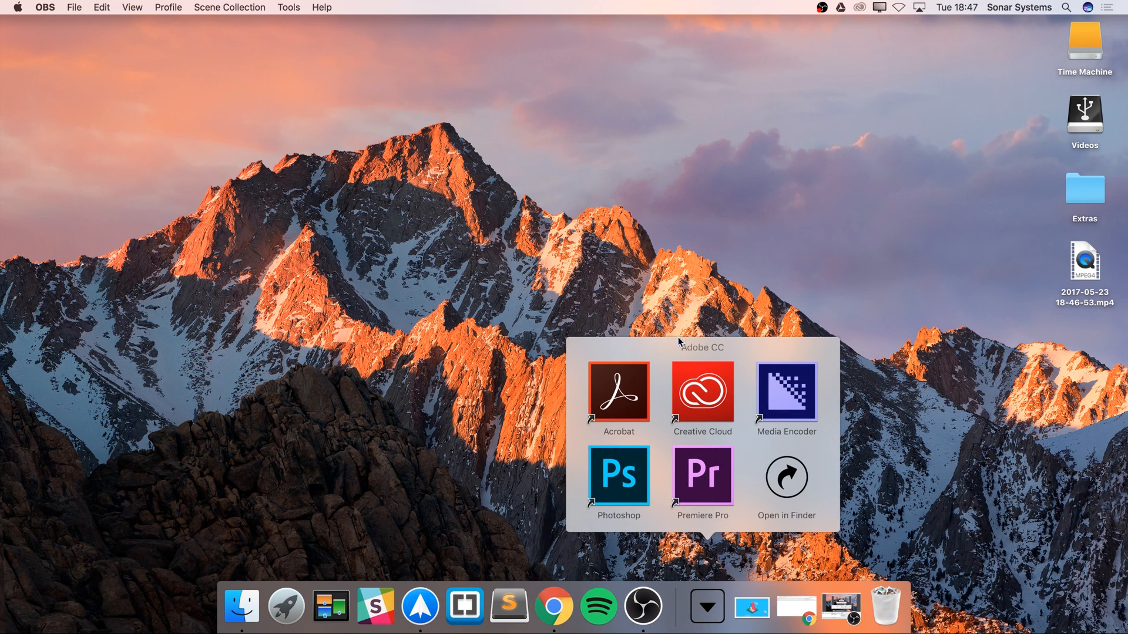
mouse_move(782, 439)
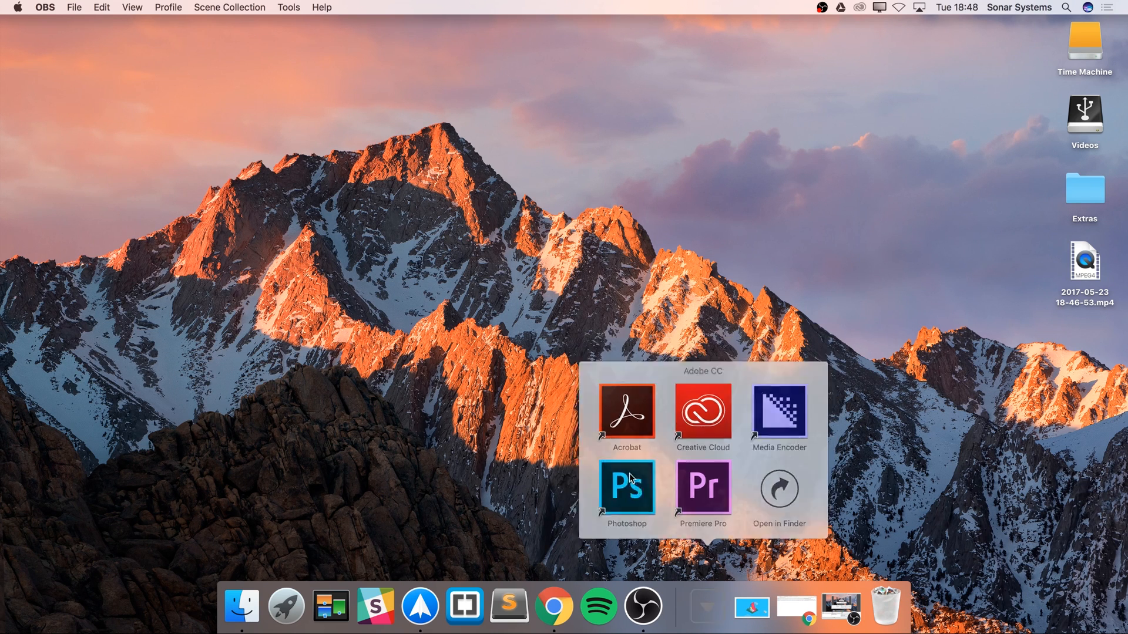
left_click(625, 487)
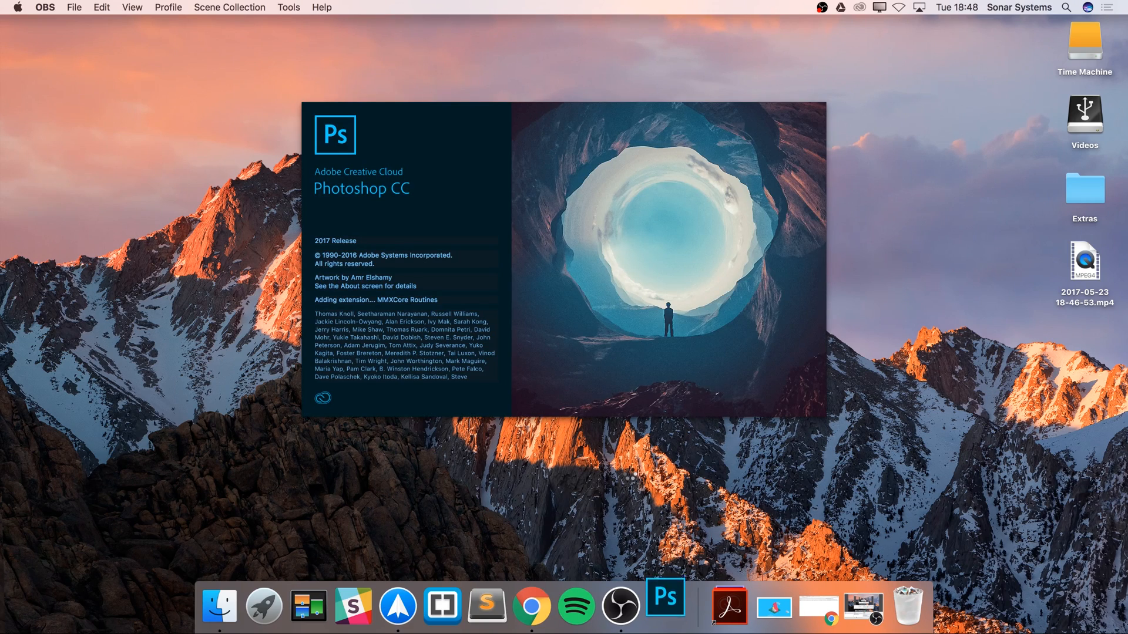
right_click(662, 568)
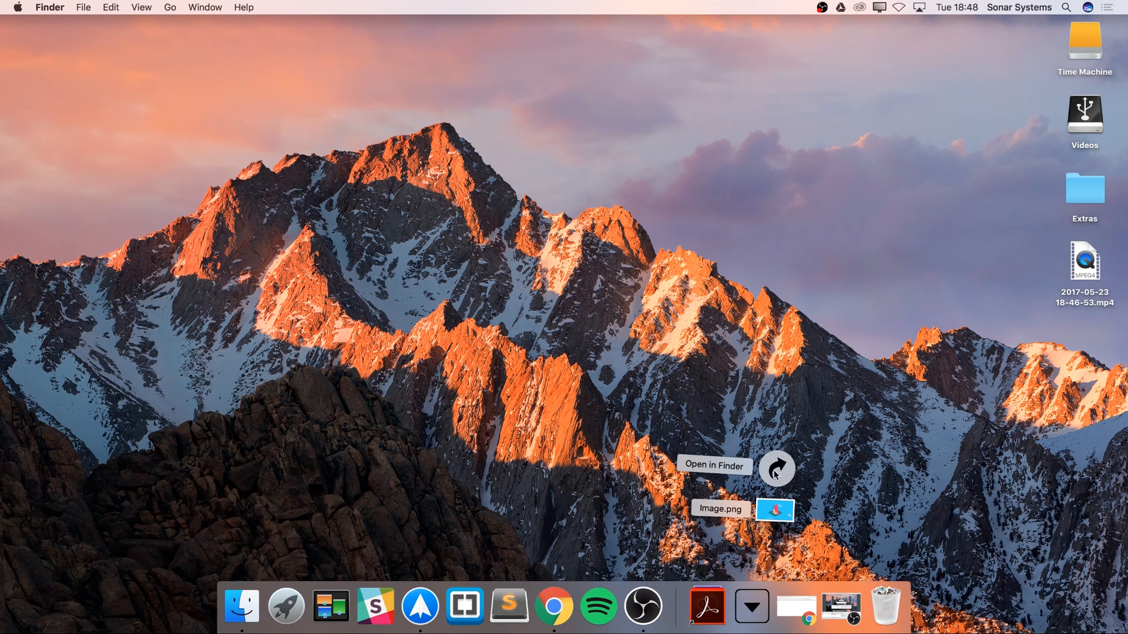
mouse_move(772, 524)
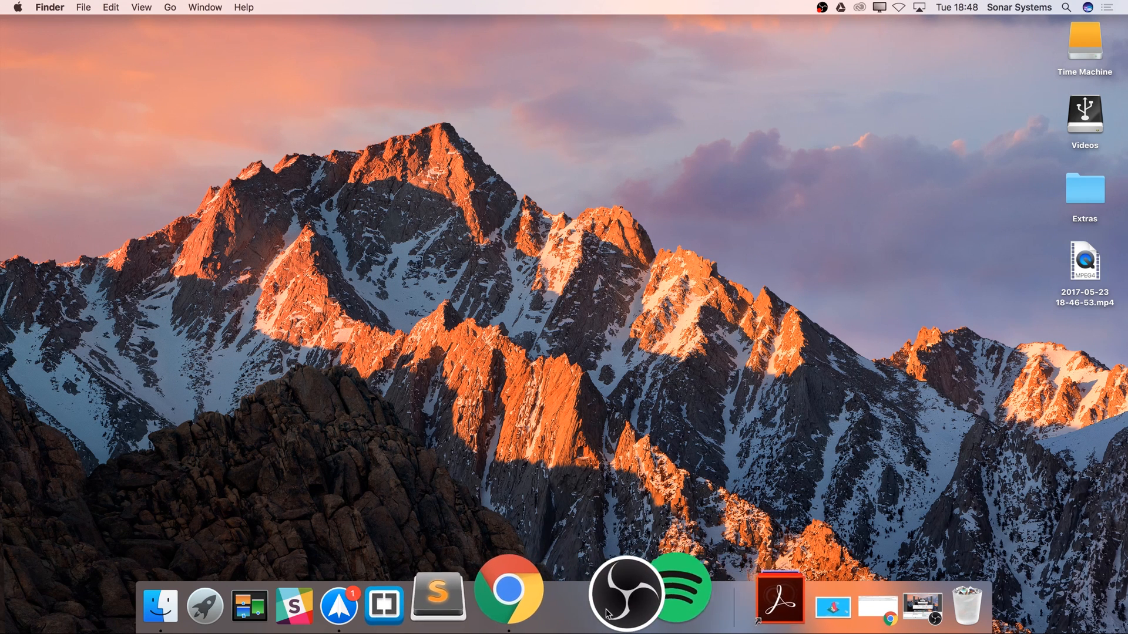
mouse_move(634, 586)
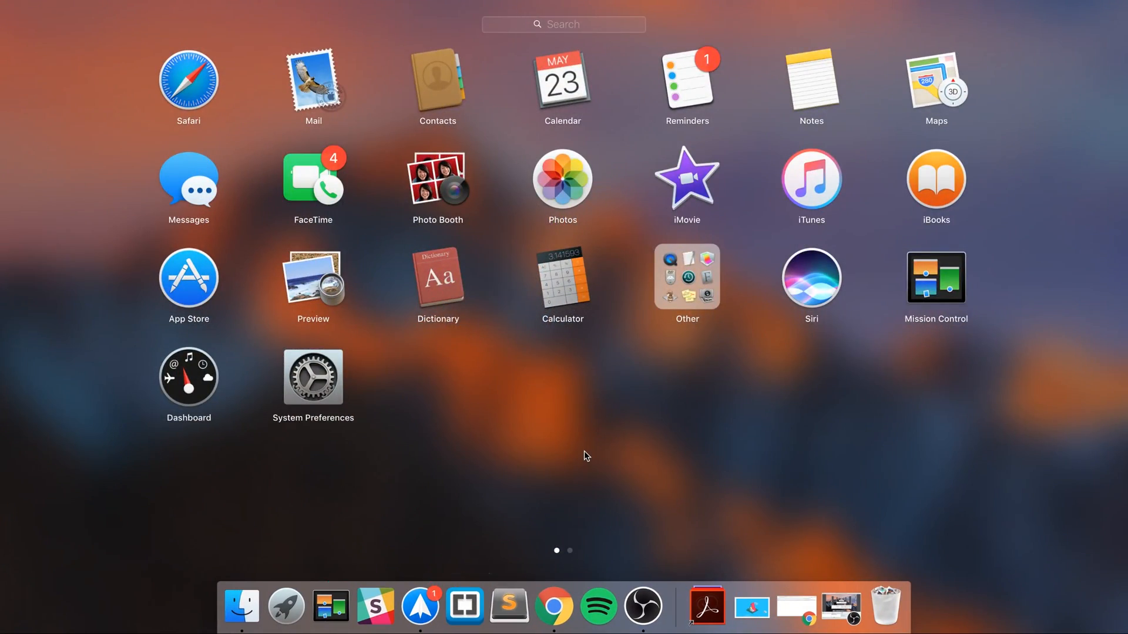
scroll("left", 3)
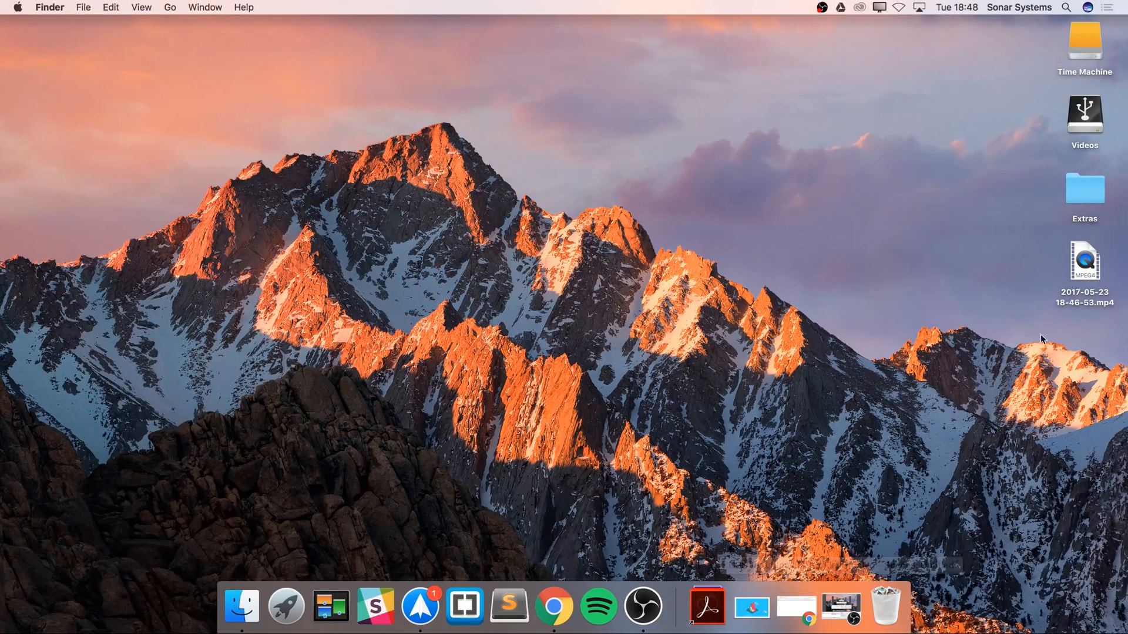
mouse_move(1083, 189)
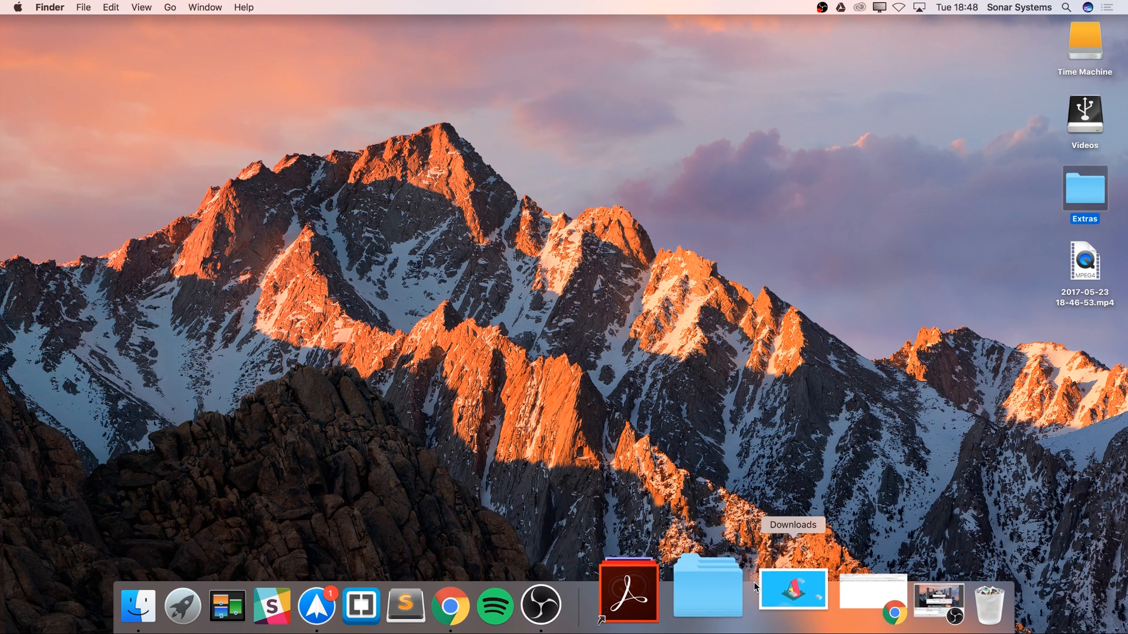
mouse_move(721, 586)
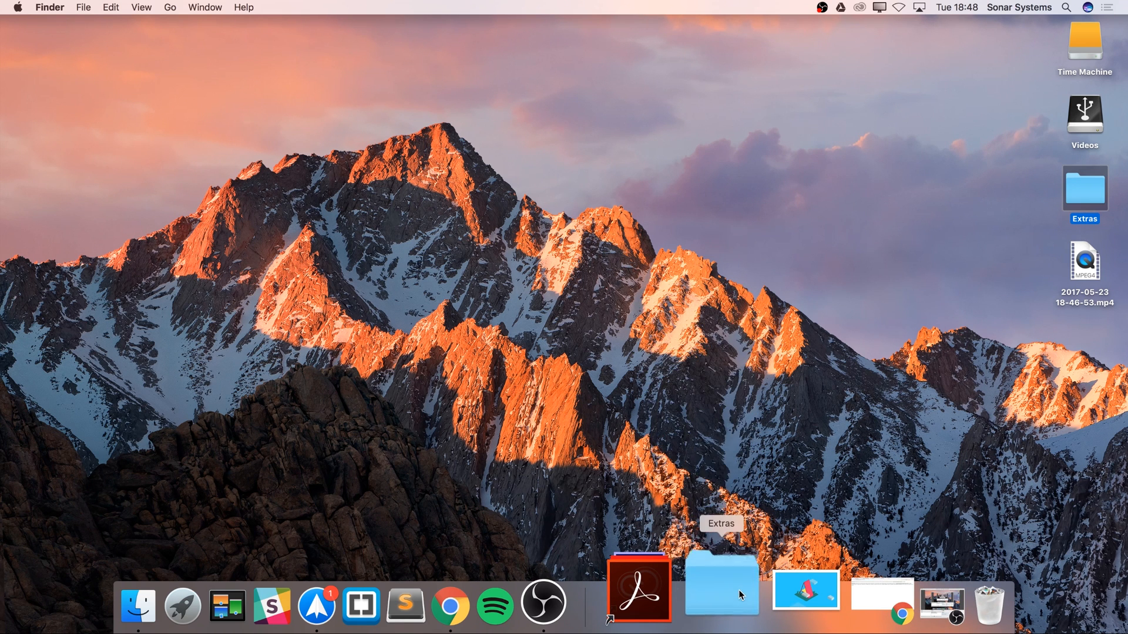
left_click_drag(721, 589, 652, 228)
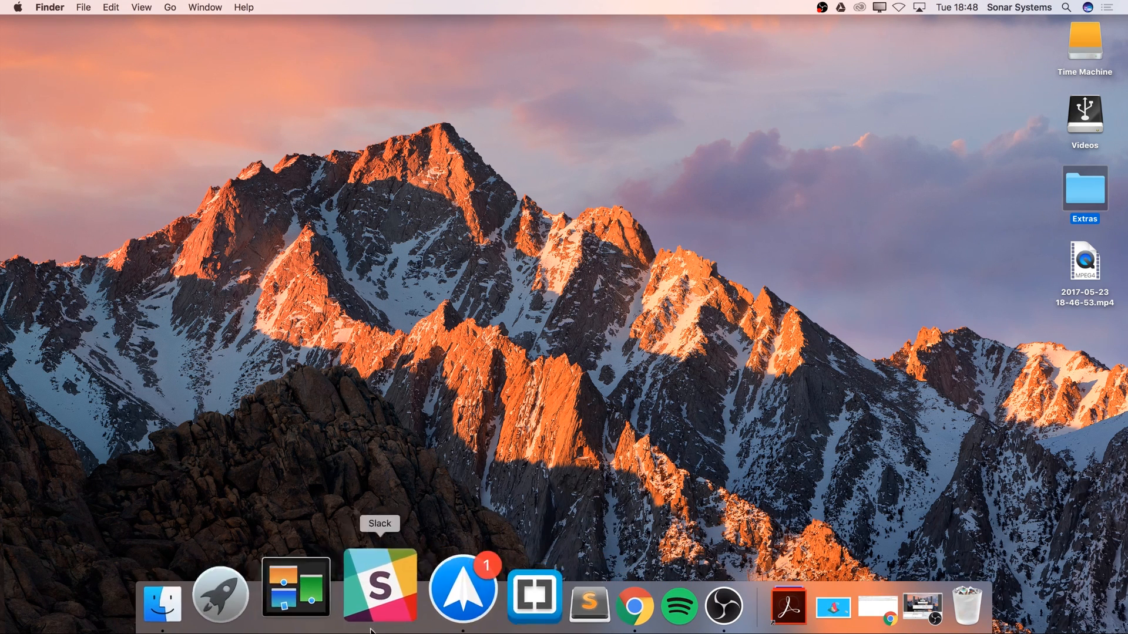
- Browse Applications into the Adobe CC folder and inspect the Photoshop alias
left_click(163, 601)
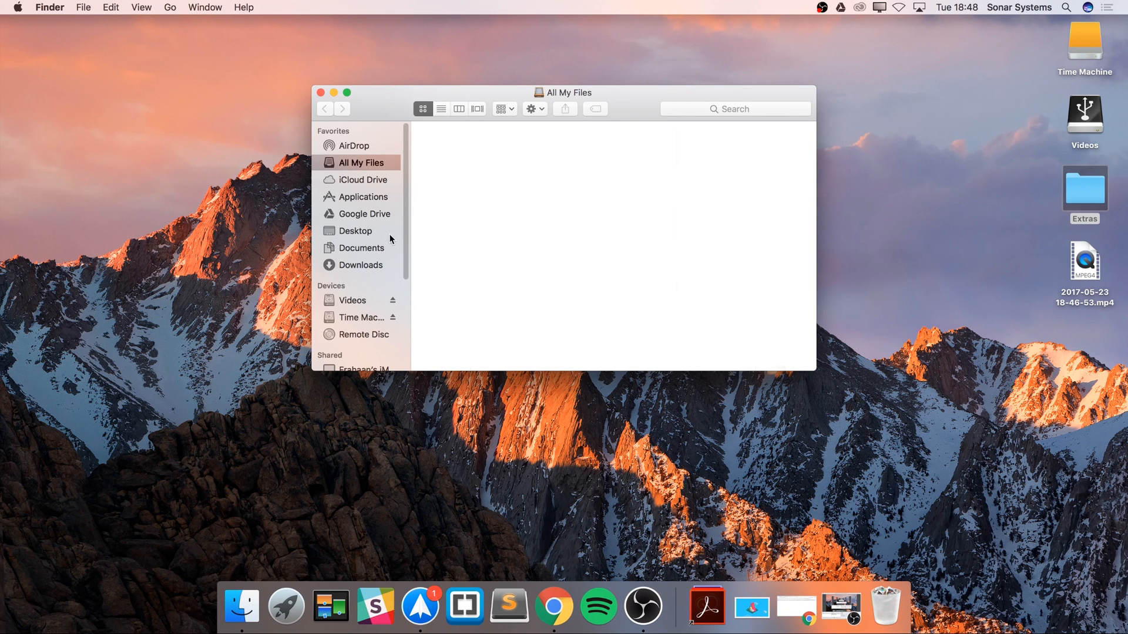
left_click(363, 196)
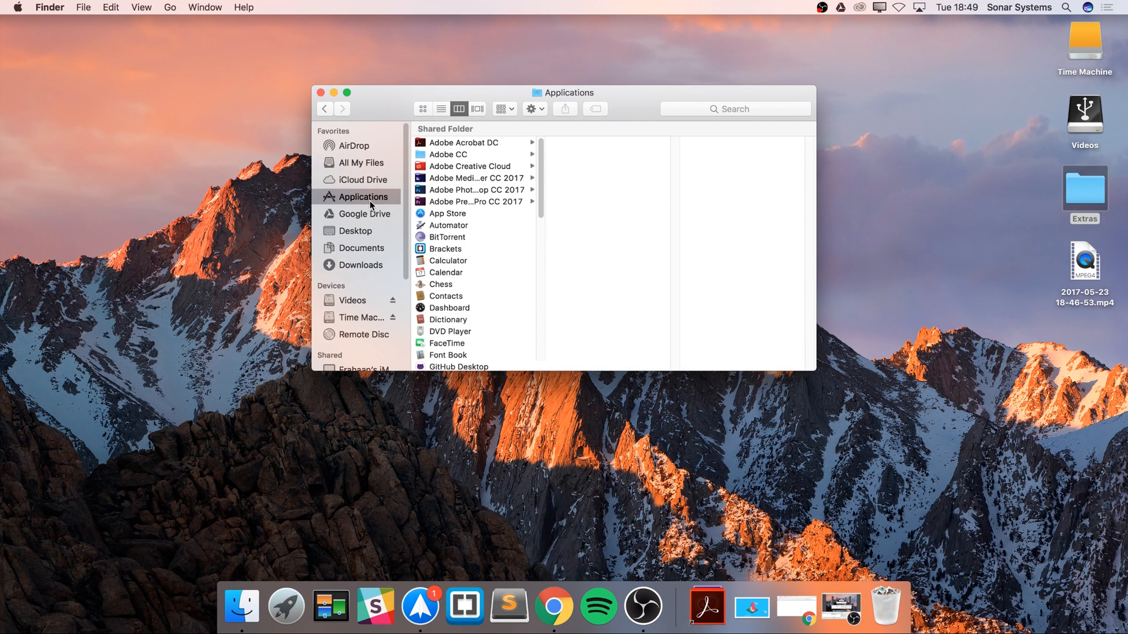
mouse_move(433, 200)
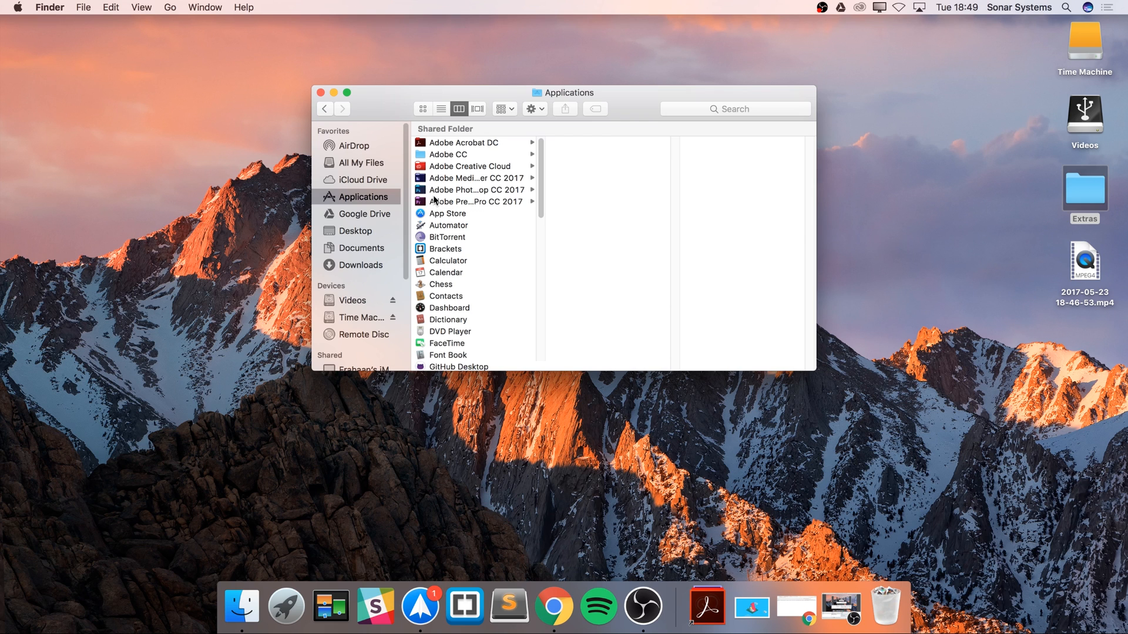
left_click(706, 606)
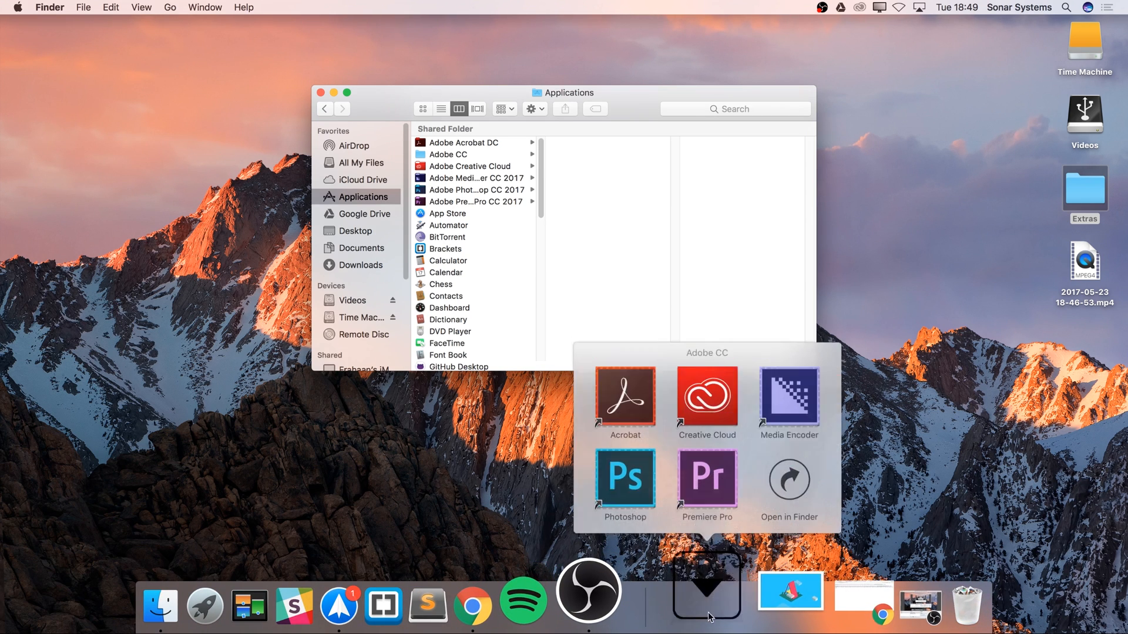
left_click(473, 166)
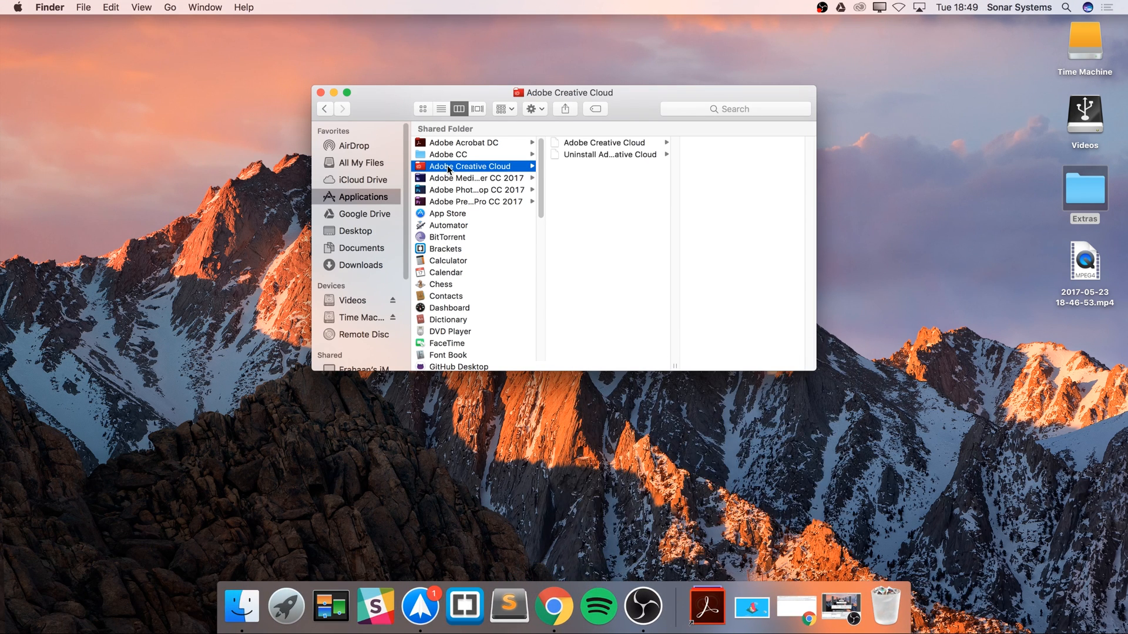
left_click(447, 154)
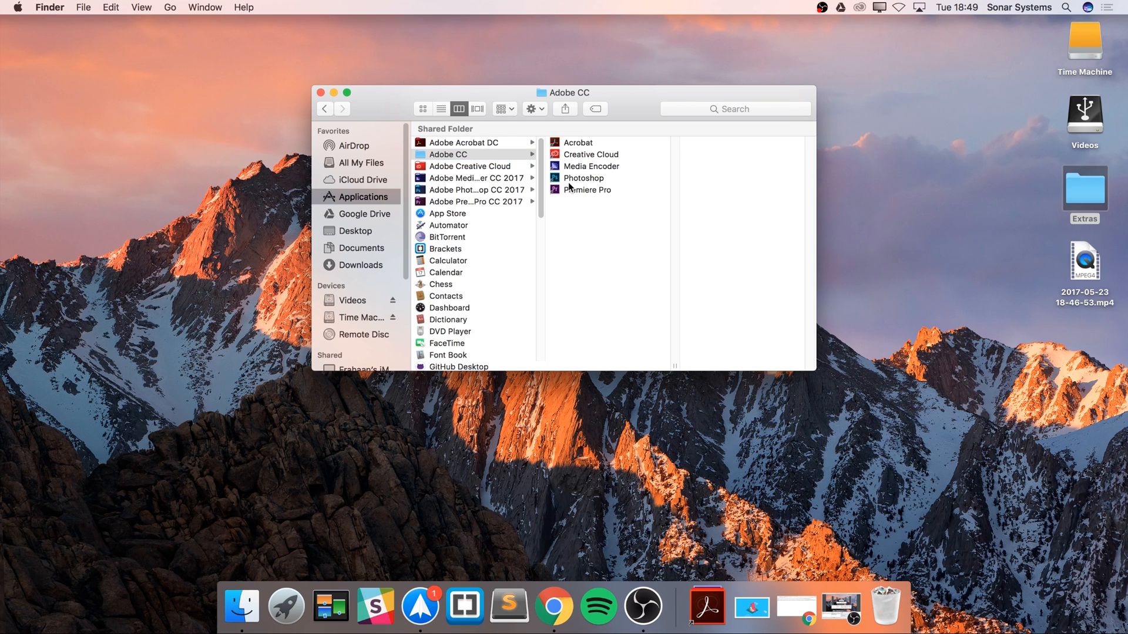
left_click(584, 178)
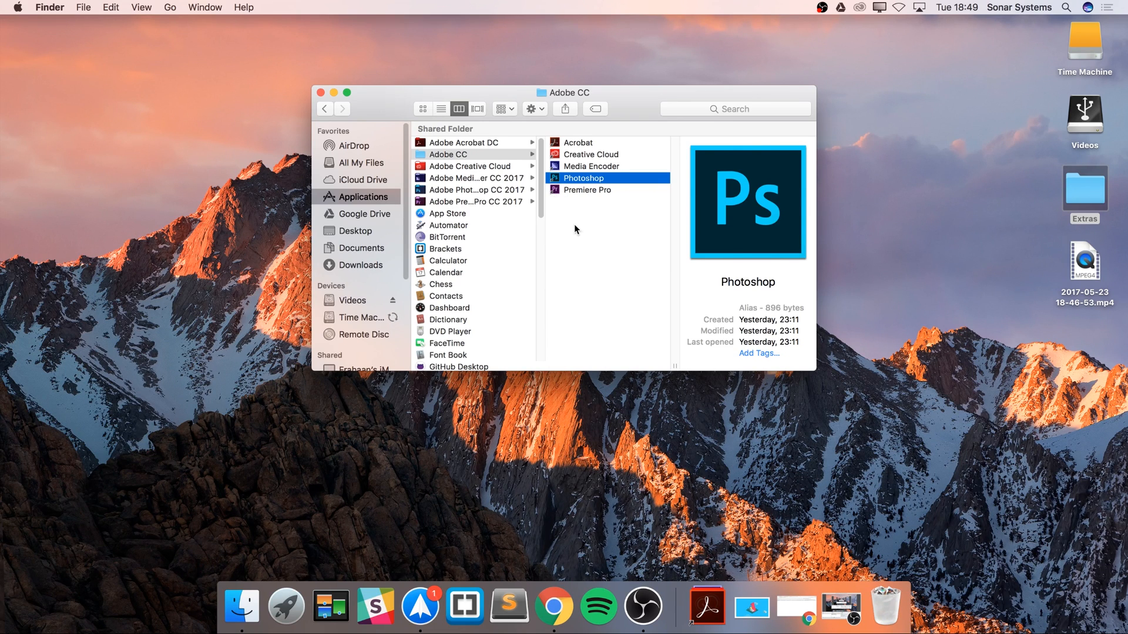
left_click(448, 154)
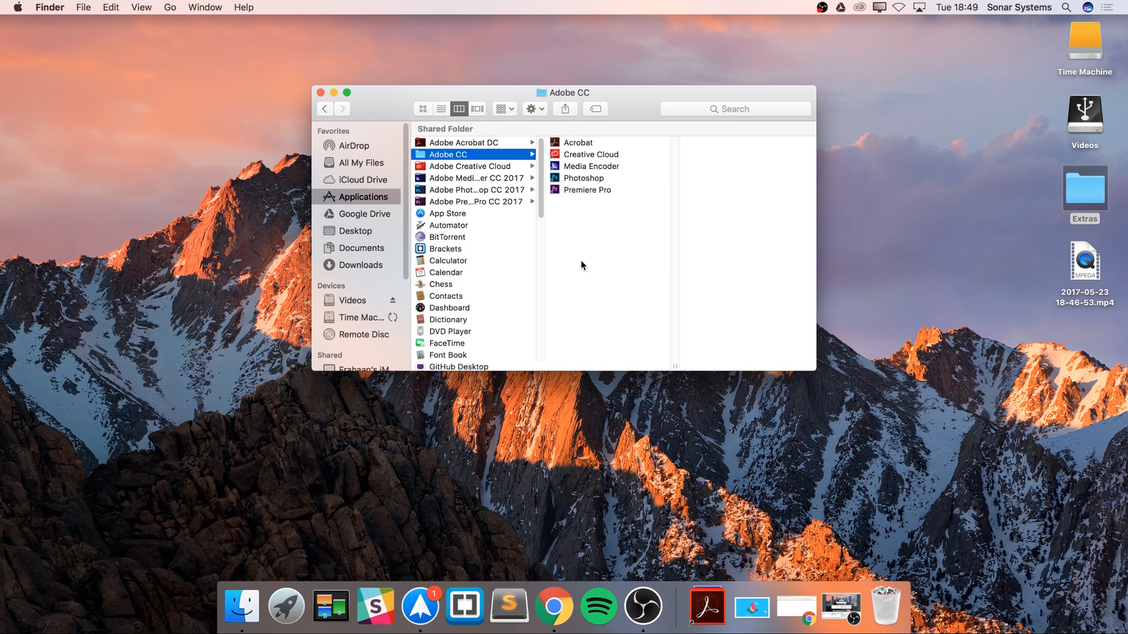
mouse_move(478, 282)
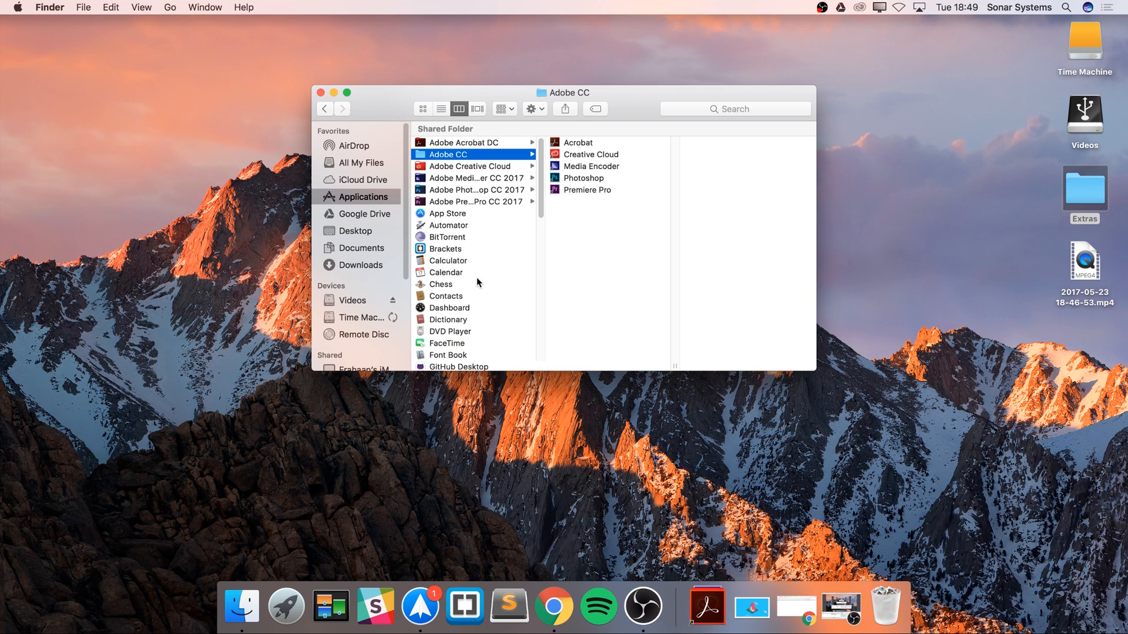
mouse_move(466, 247)
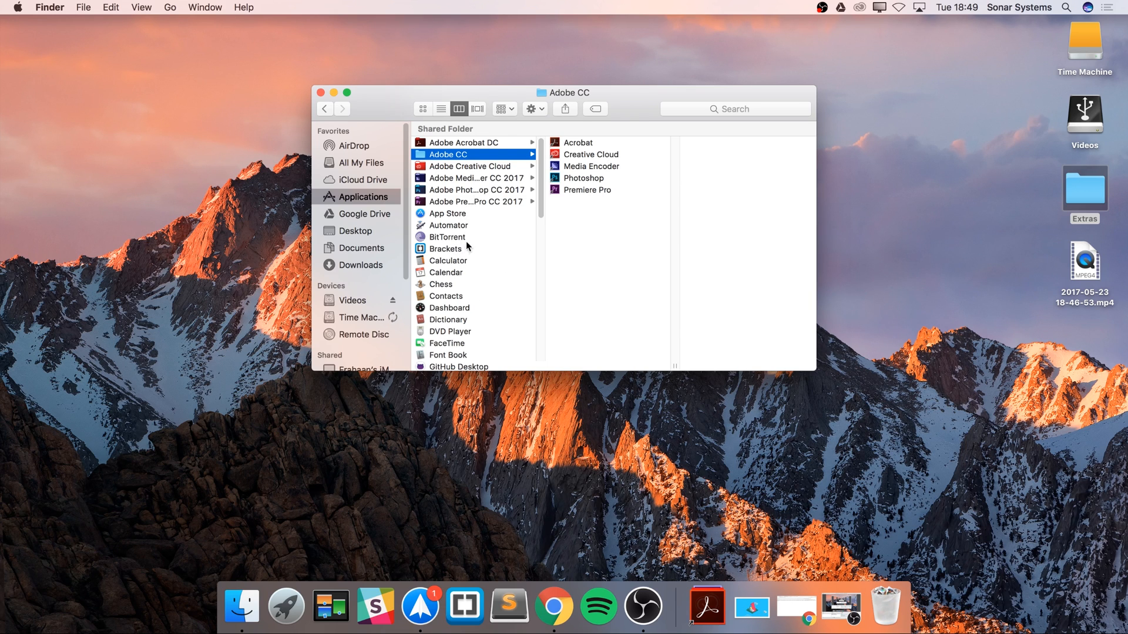
mouse_move(1079, 358)
type("Awesome Apps")
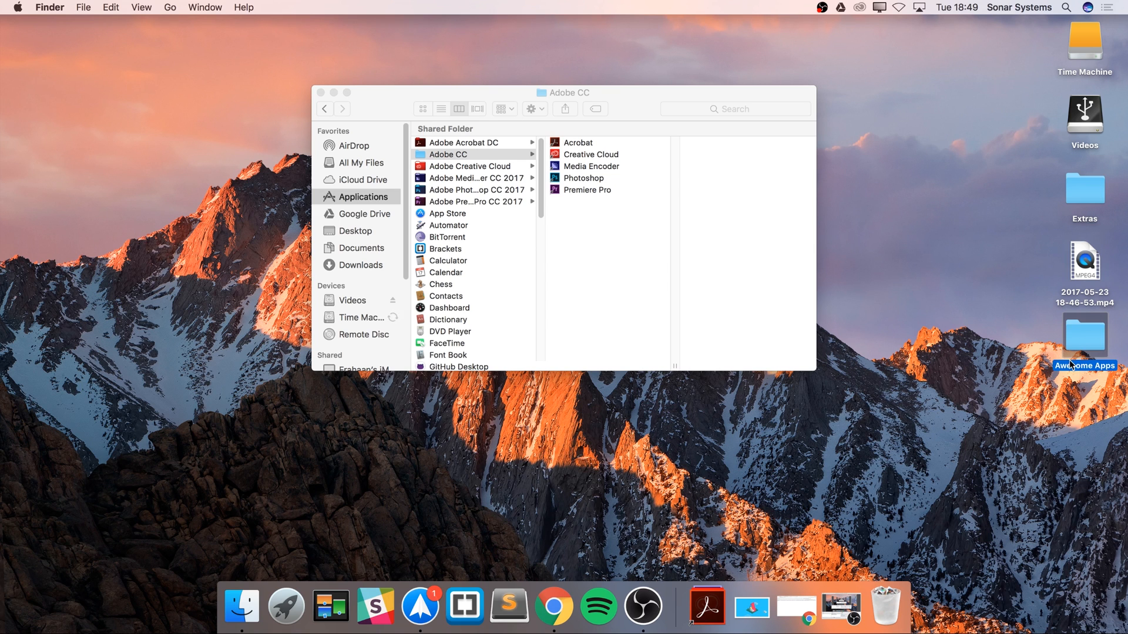
- Open the Awesome Apps folder and bring up App Store's context menu
double_click(1085, 336)
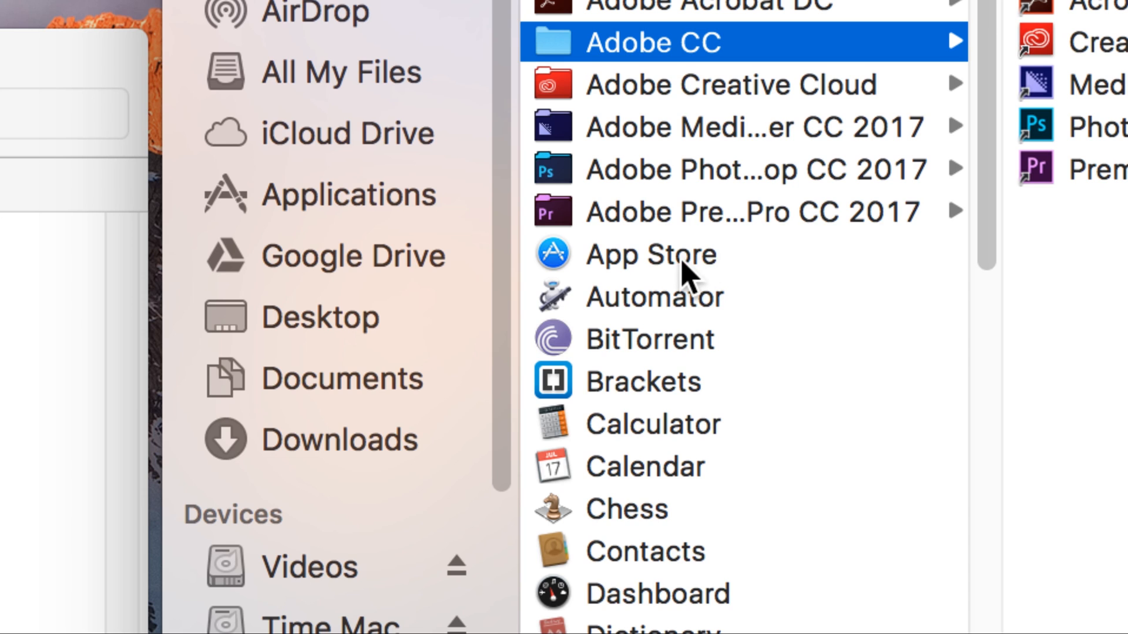
right_click(651, 254)
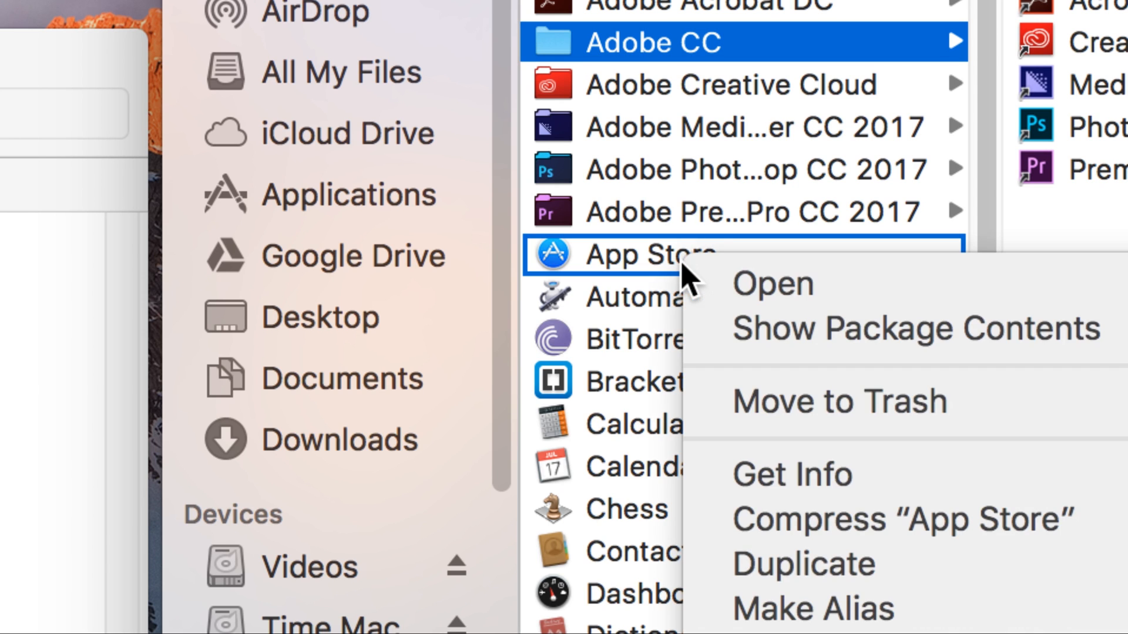
mouse_move(813, 609)
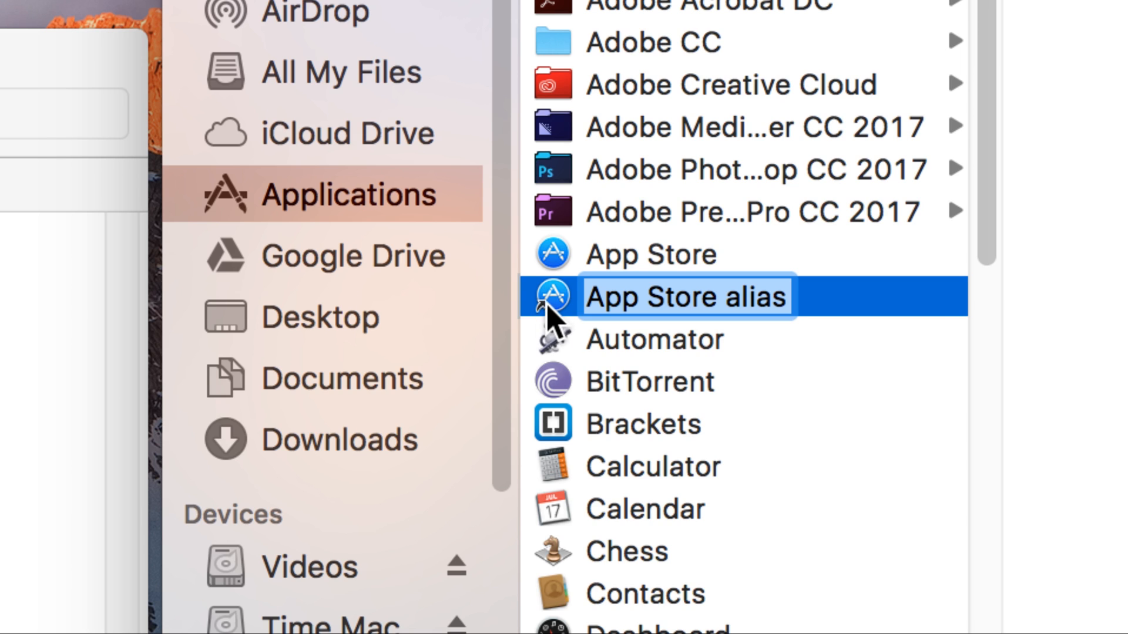
mouse_move(737, 334)
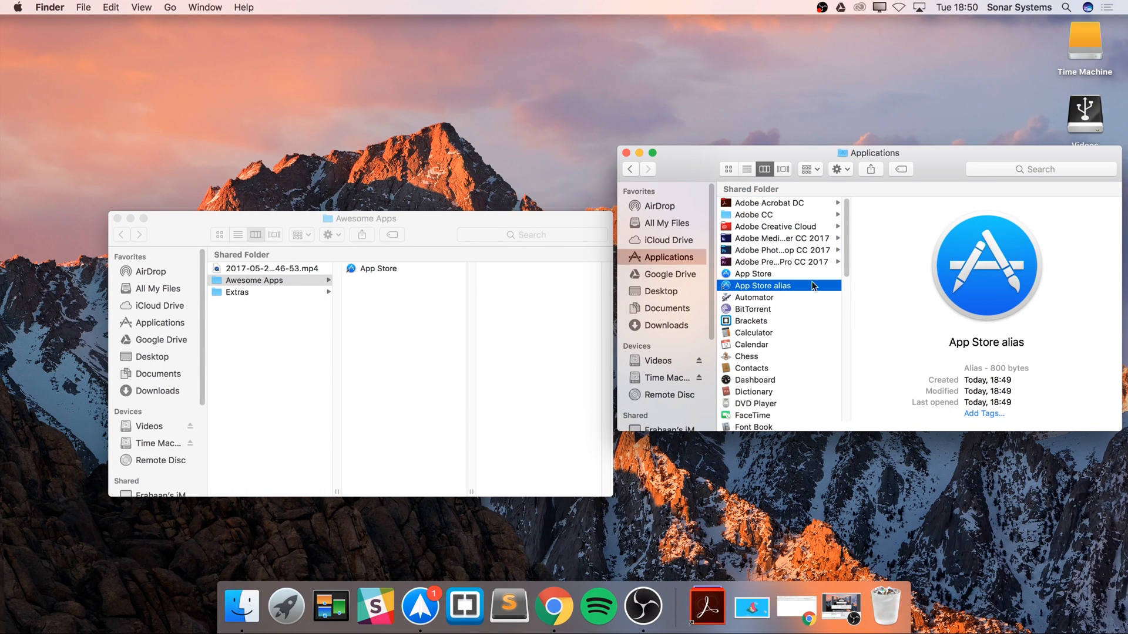
mouse_move(369, 341)
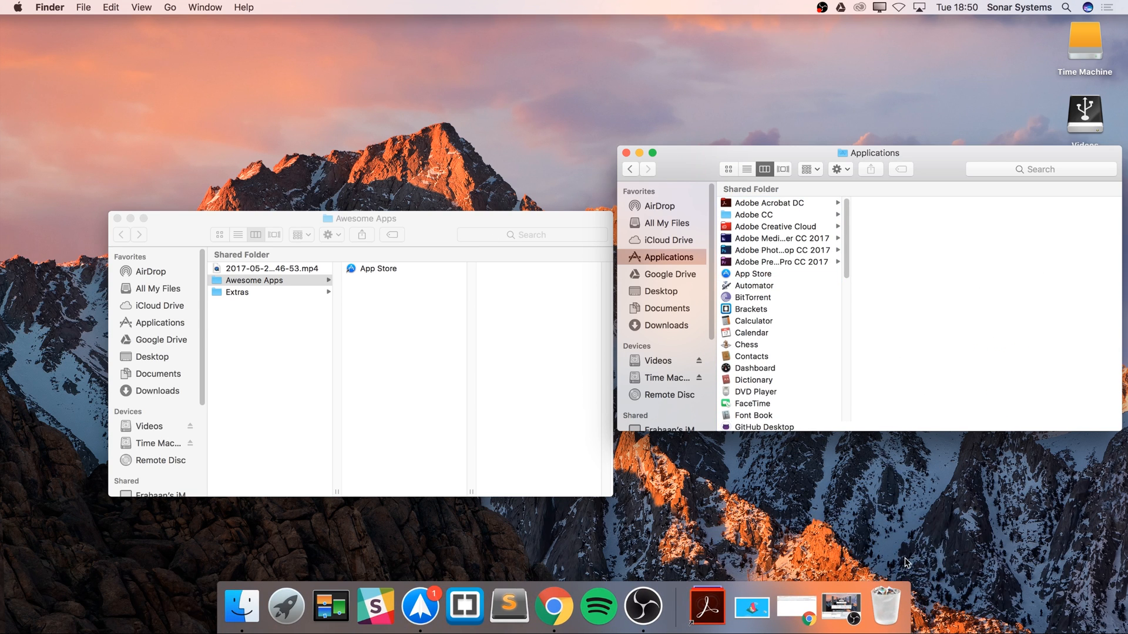
mouse_move(788, 363)
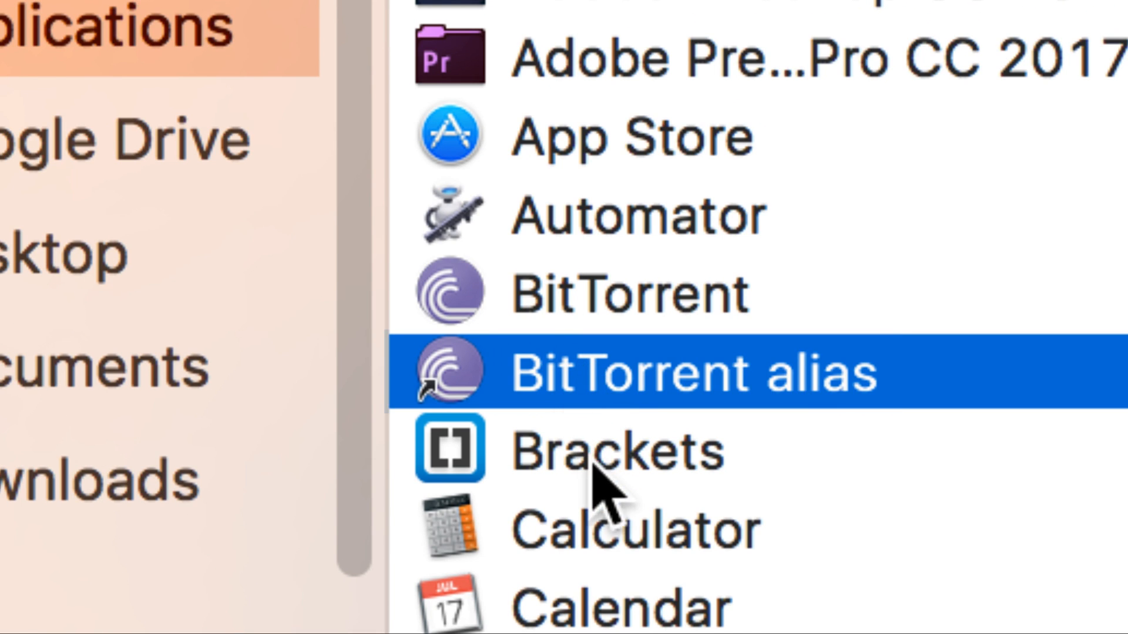
- Make a Brackets alias and drag the new aliases into Awesome Apps
right_click(611, 449)
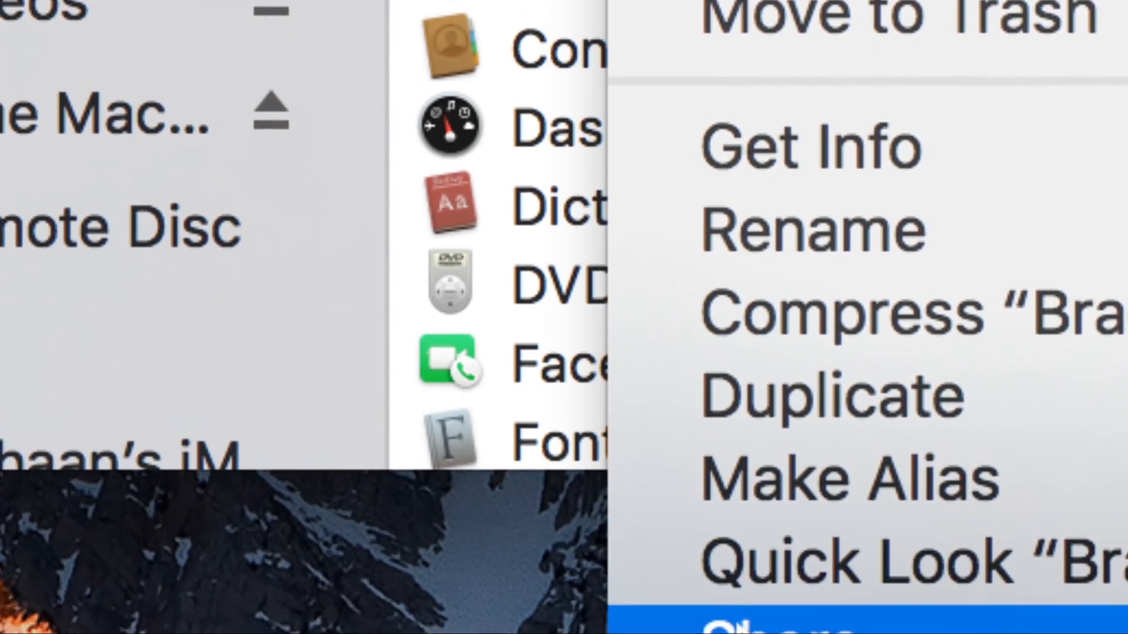
left_click(791, 228)
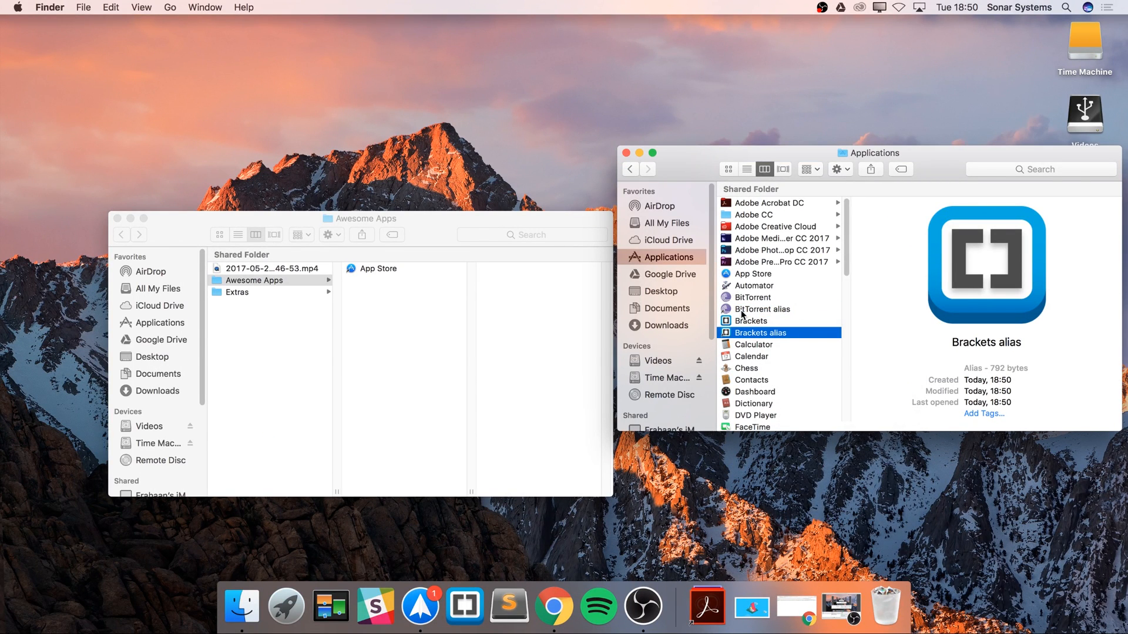
left_click_drag(759, 309, 375, 345)
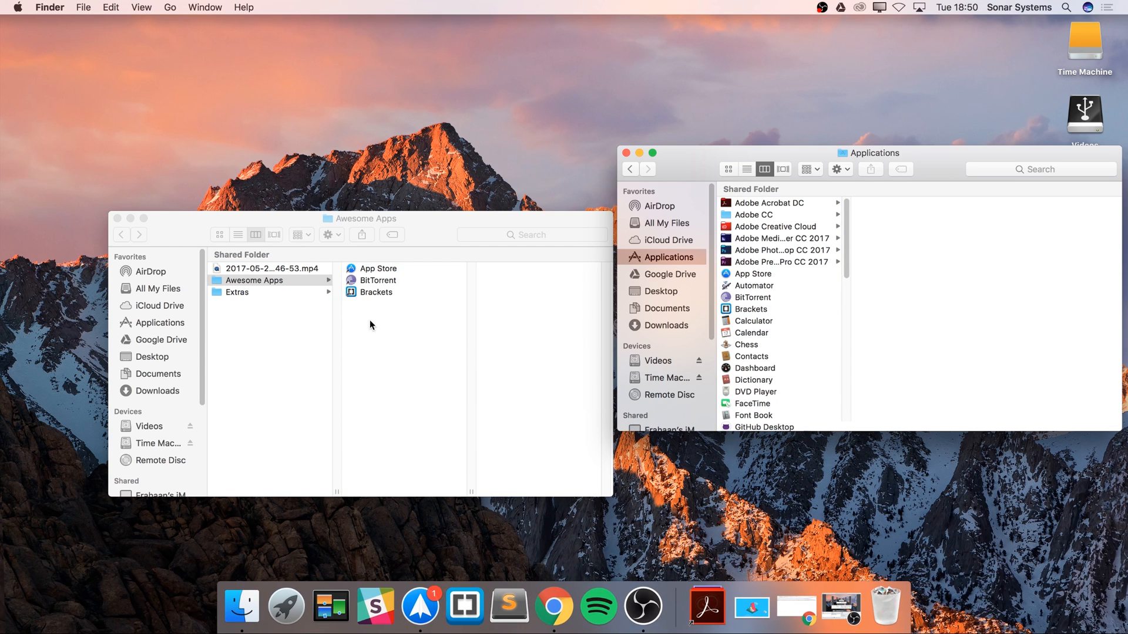
left_click(378, 268)
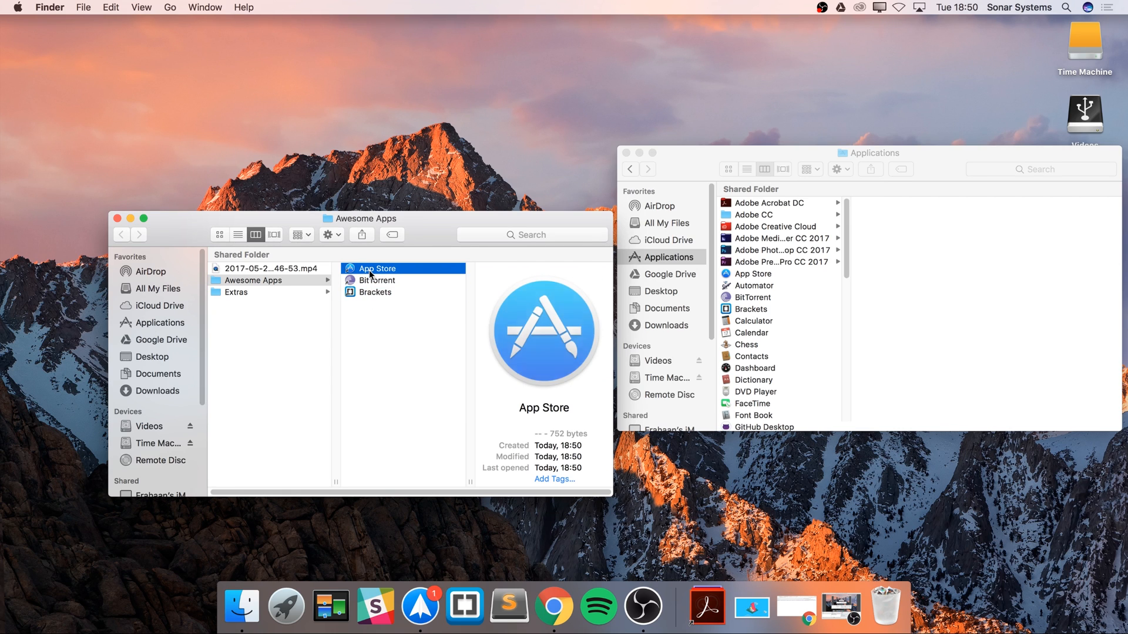
left_click(374, 292)
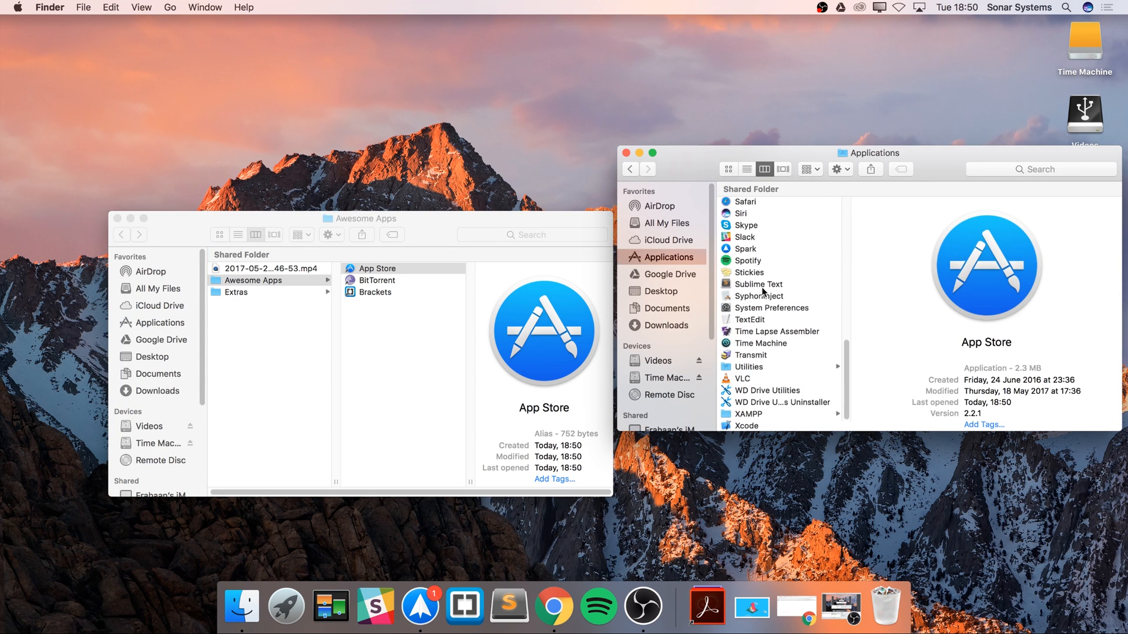
mouse_move(252, 287)
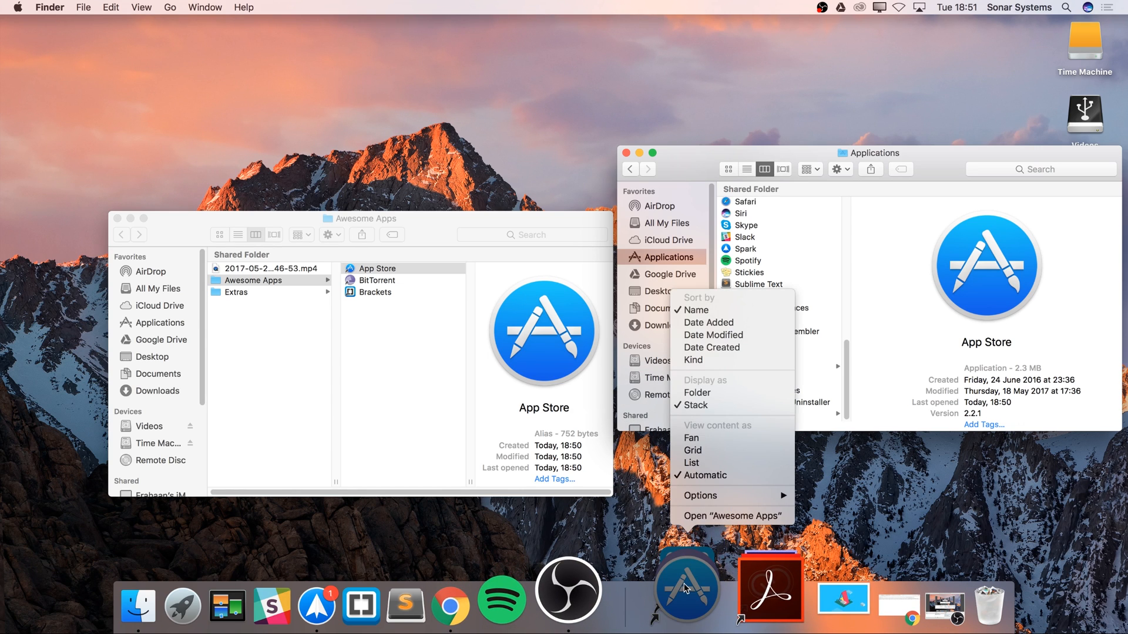
mouse_move(735, 439)
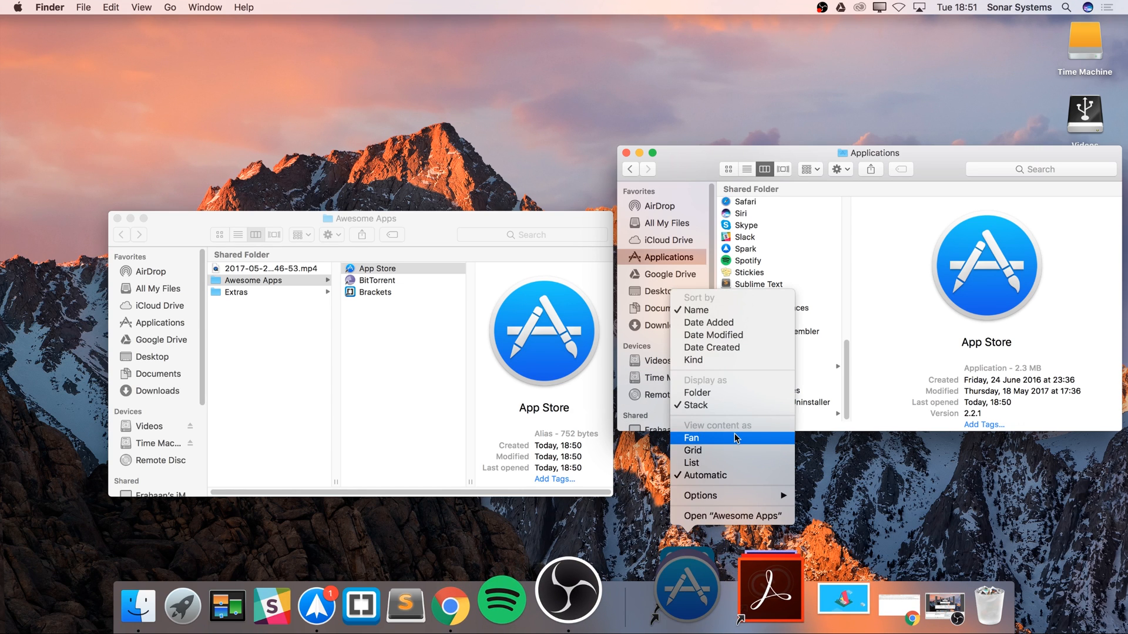
mouse_move(725, 469)
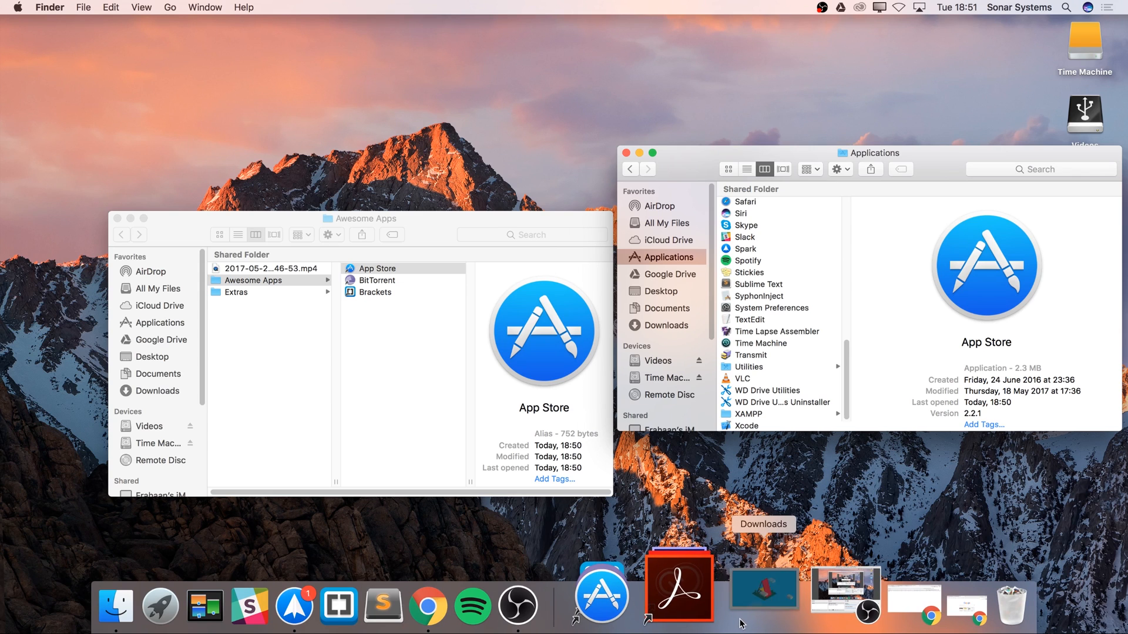
mouse_move(698, 583)
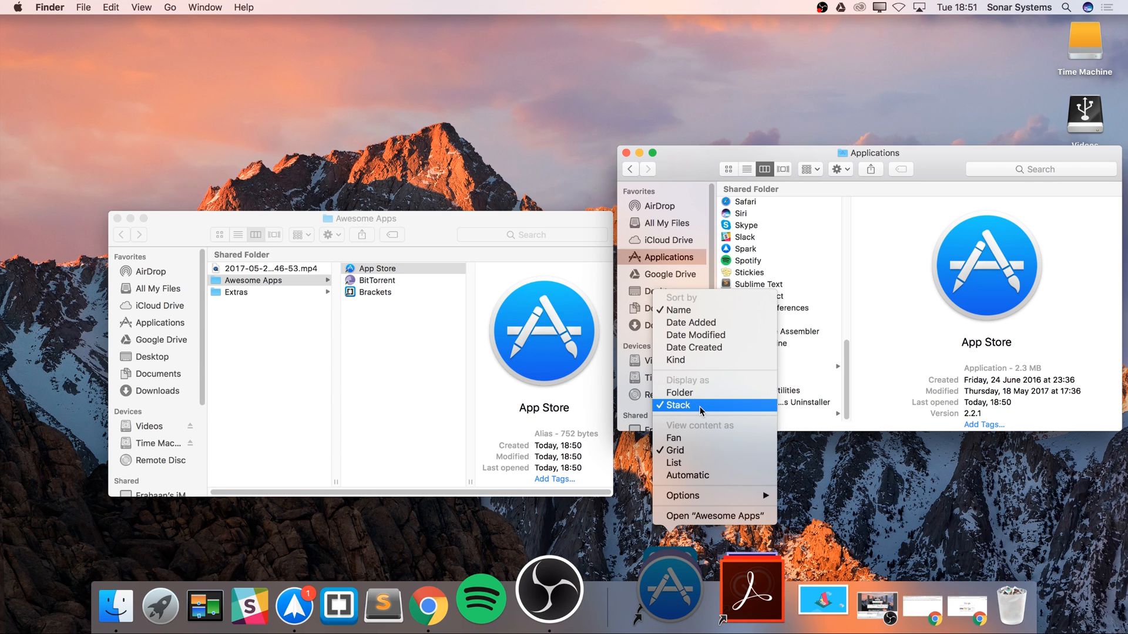
- Set the docked Awesome Apps folder to display as a stack
left_click(678, 393)
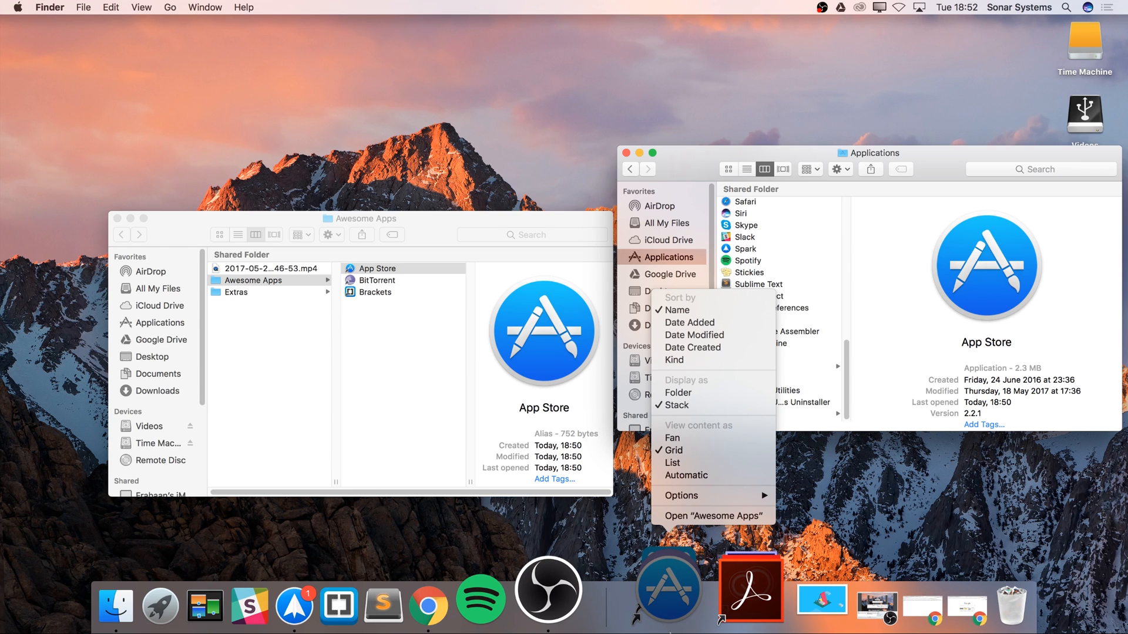
mouse_move(693, 336)
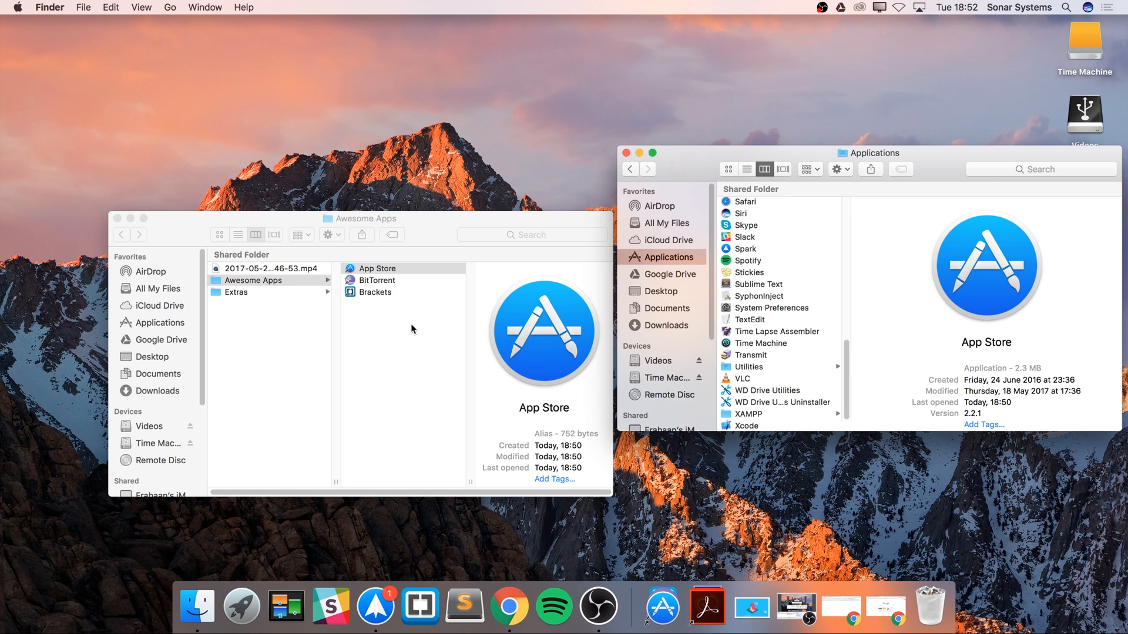
mouse_move(387, 308)
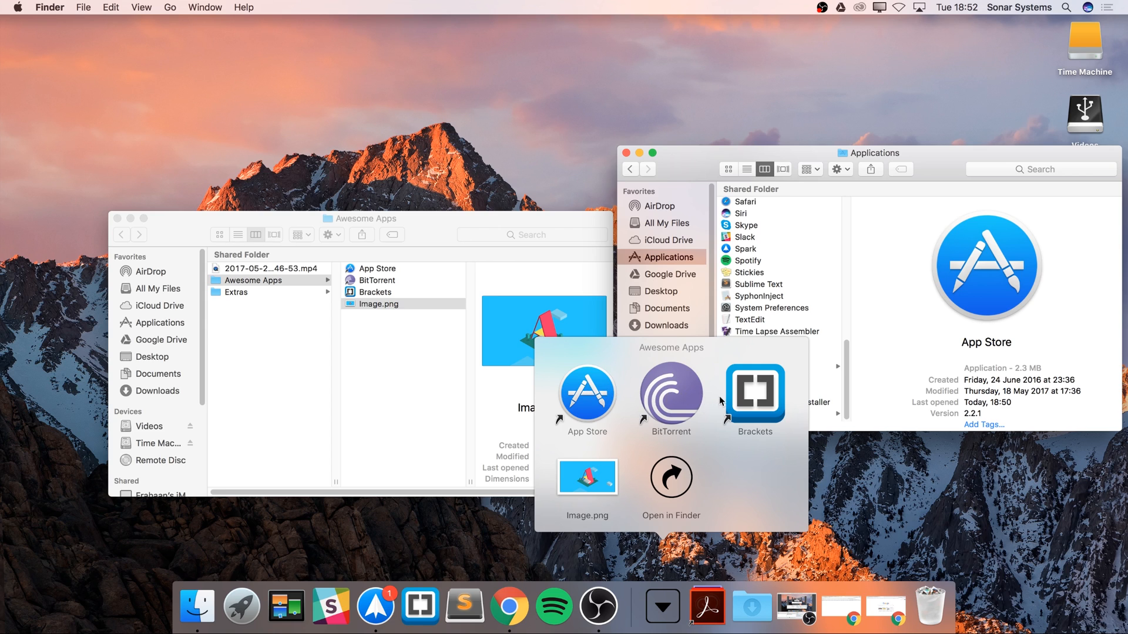
mouse_move(584, 512)
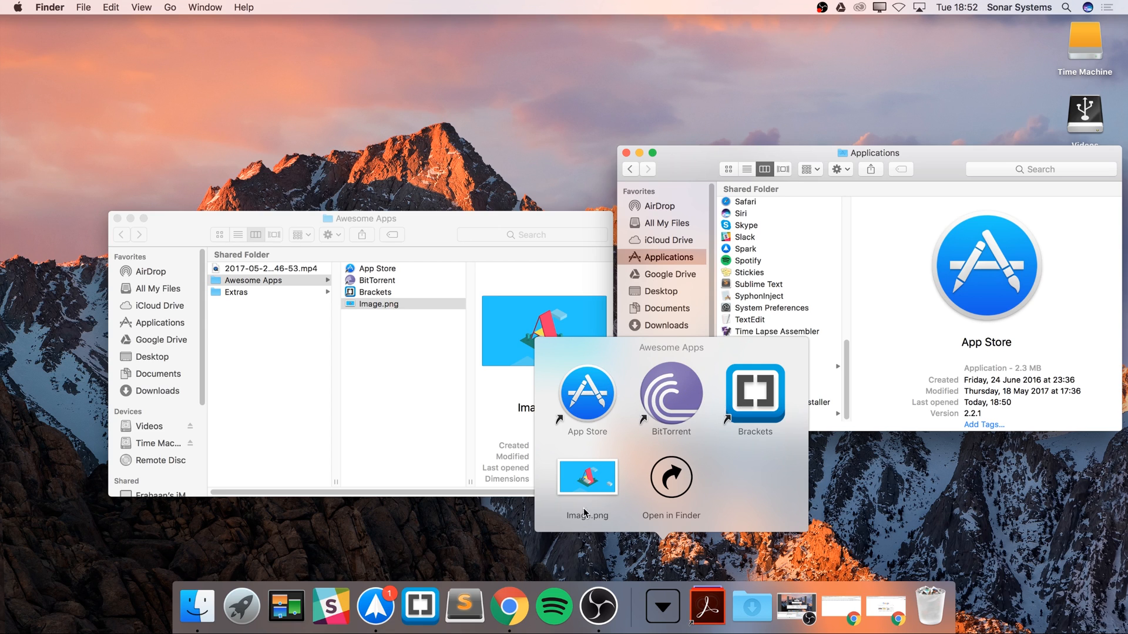